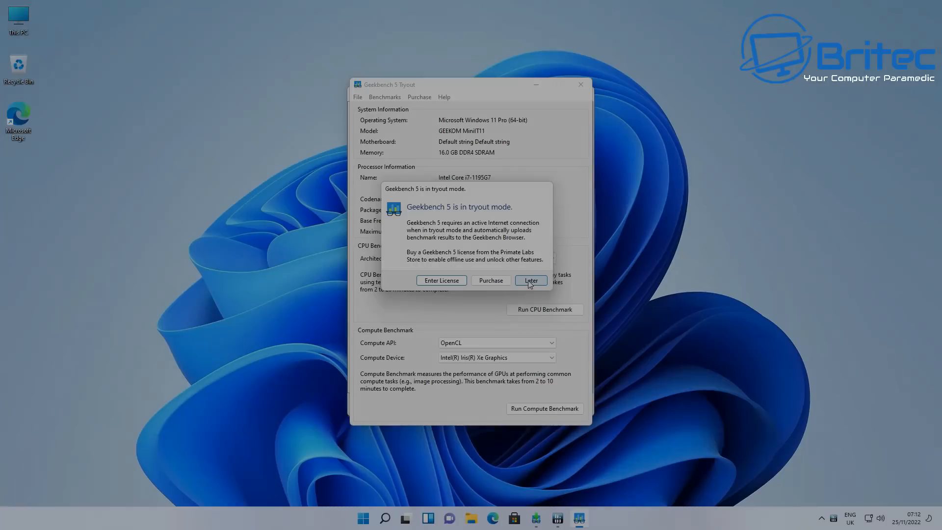
Dismiss Geekbench 5's tryout-mode notice with Later
left_click(530, 280)
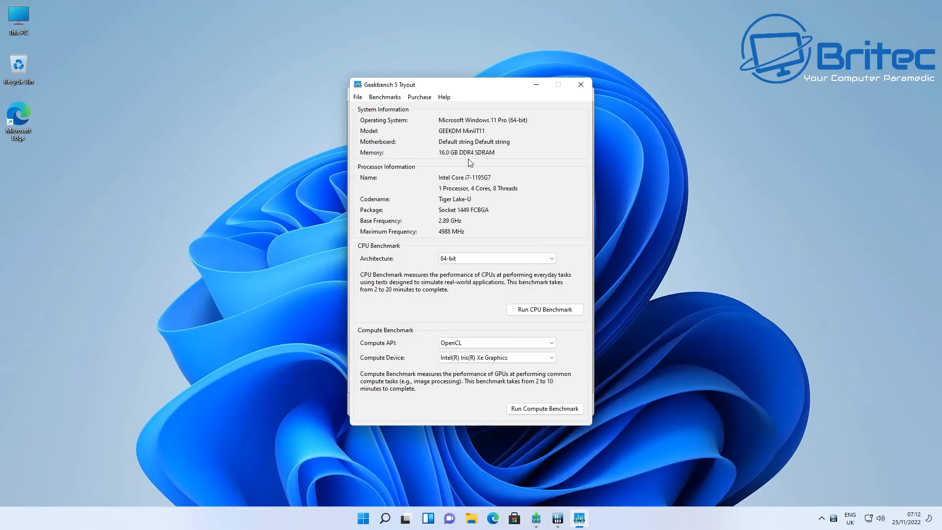
mouse_move(527, 132)
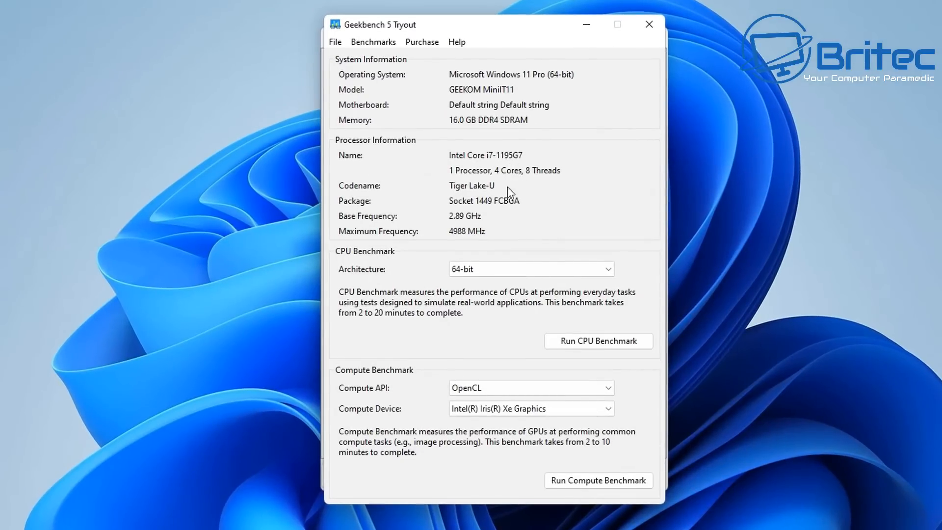
mouse_move(544, 209)
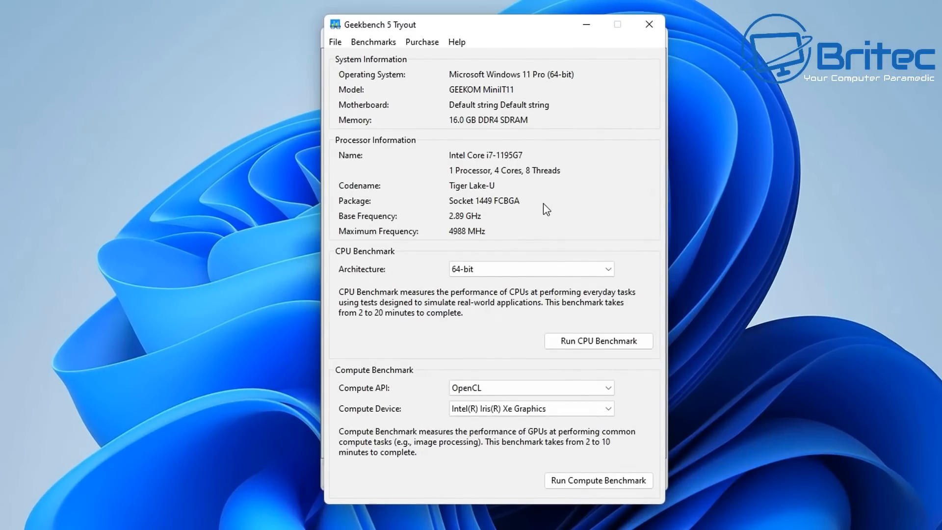
mouse_move(648, 25)
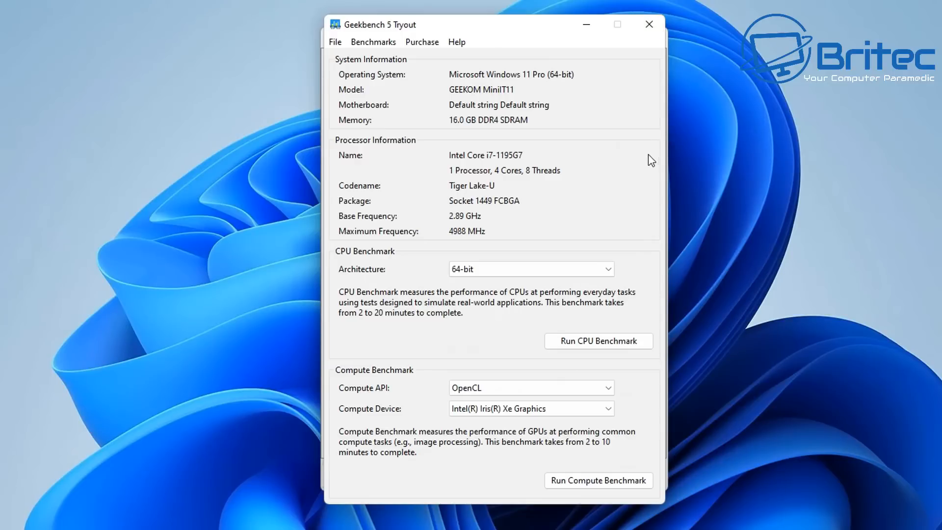
Launch Geekbench 5's CPU Benchmark run
left_click(598, 340)
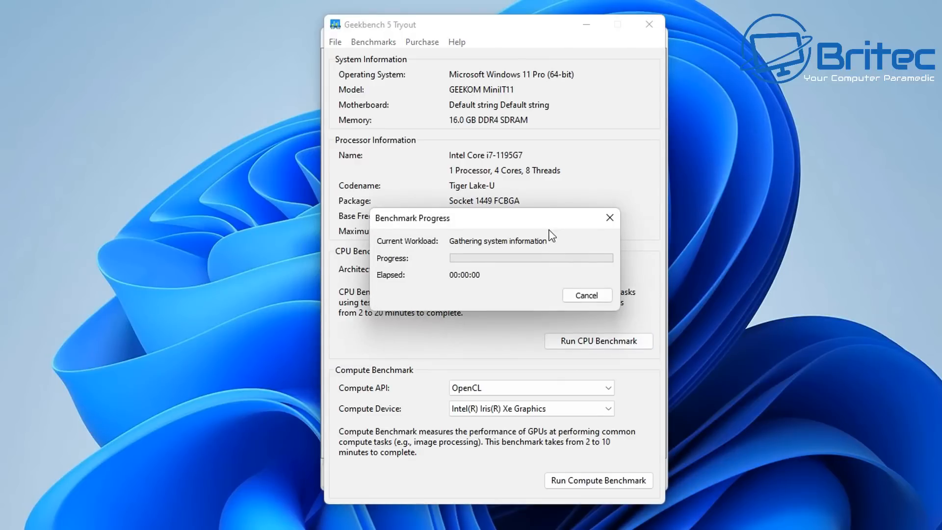
mouse_move(548, 215)
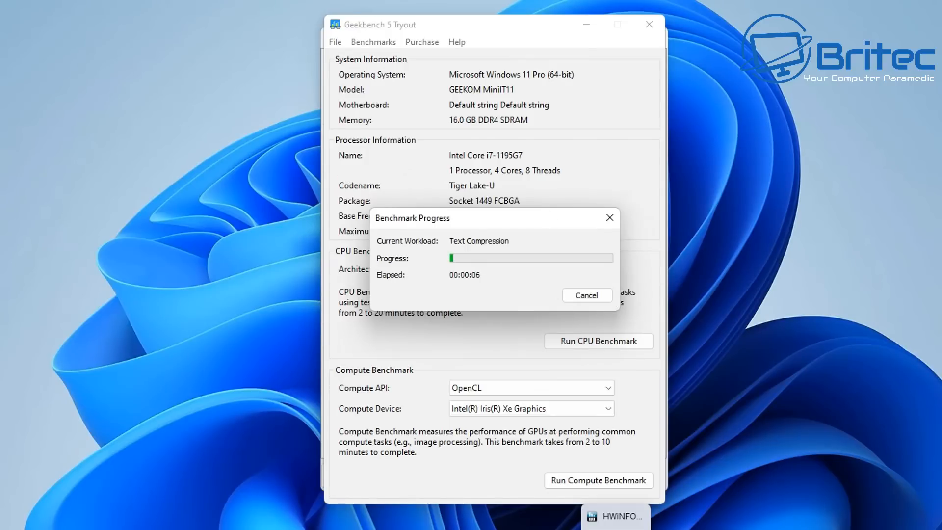
Bring HWiNFO64's Sensors Status window forward to watch CPU temperatures and throttling
left_click(615, 515)
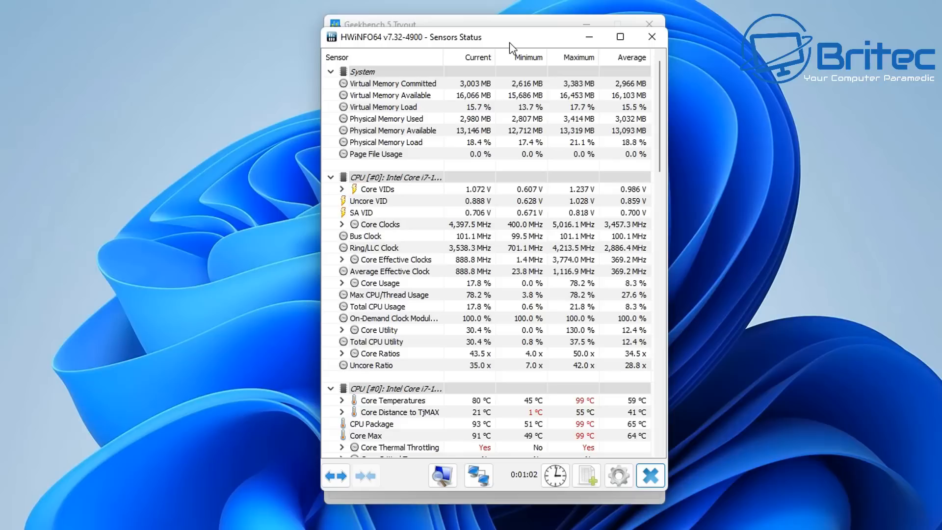
mouse_move(494, 271)
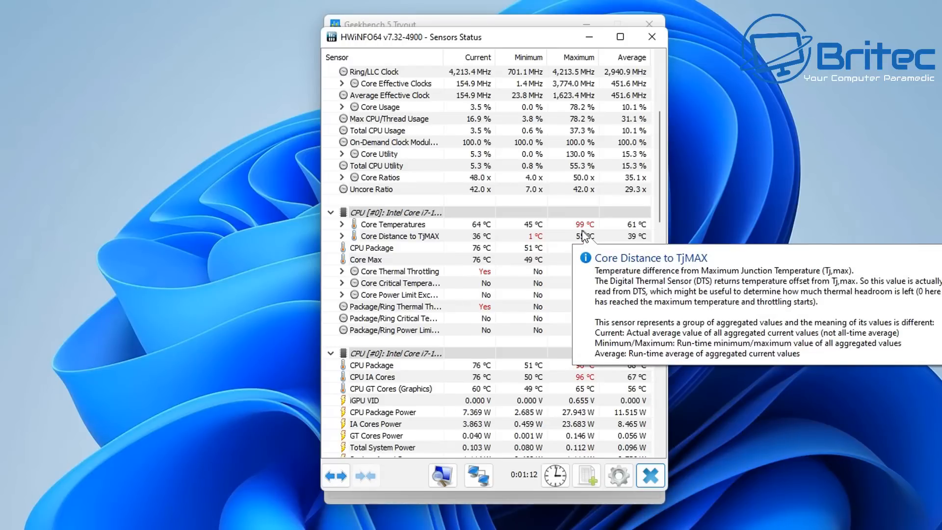
mouse_move(491, 283)
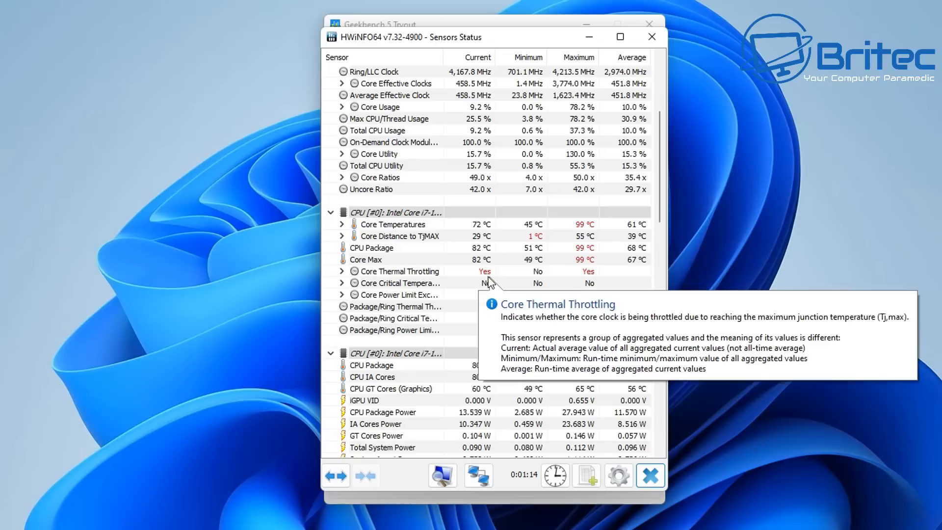
mouse_move(497, 312)
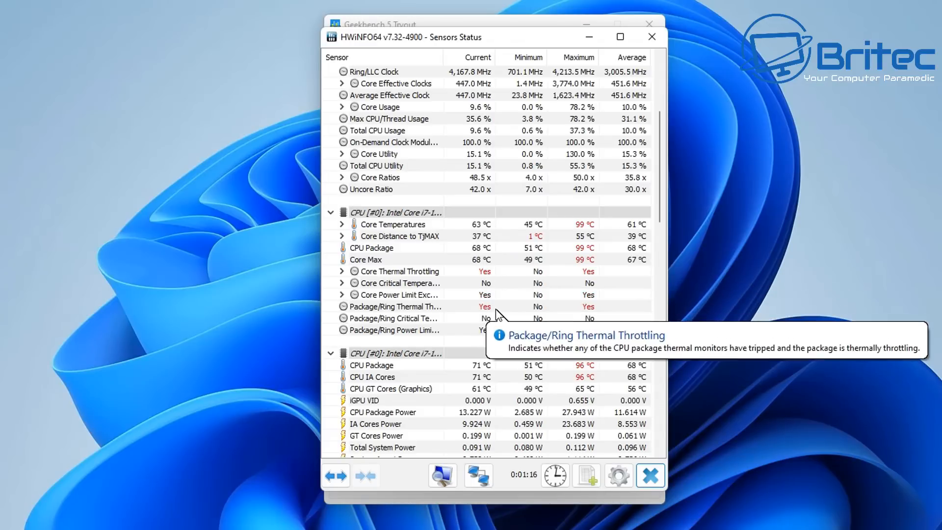
mouse_move(568, 118)
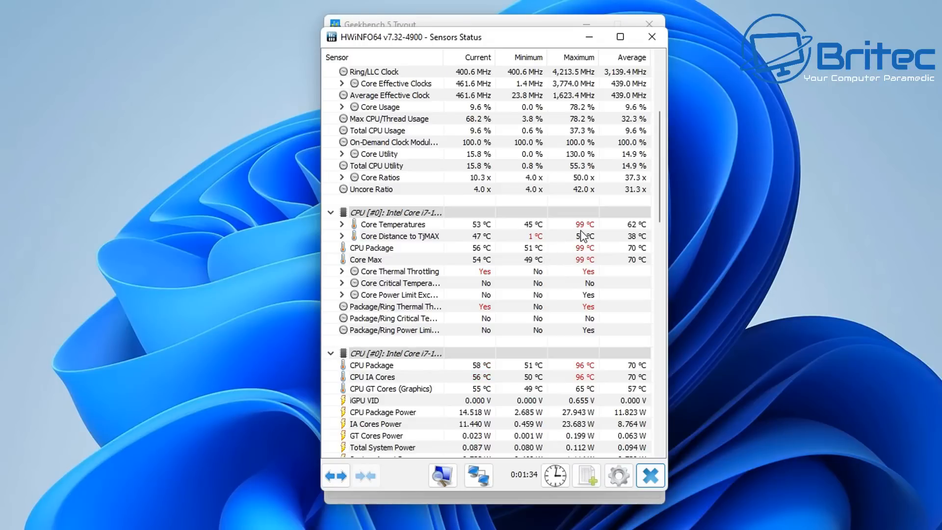
mouse_move(493, 318)
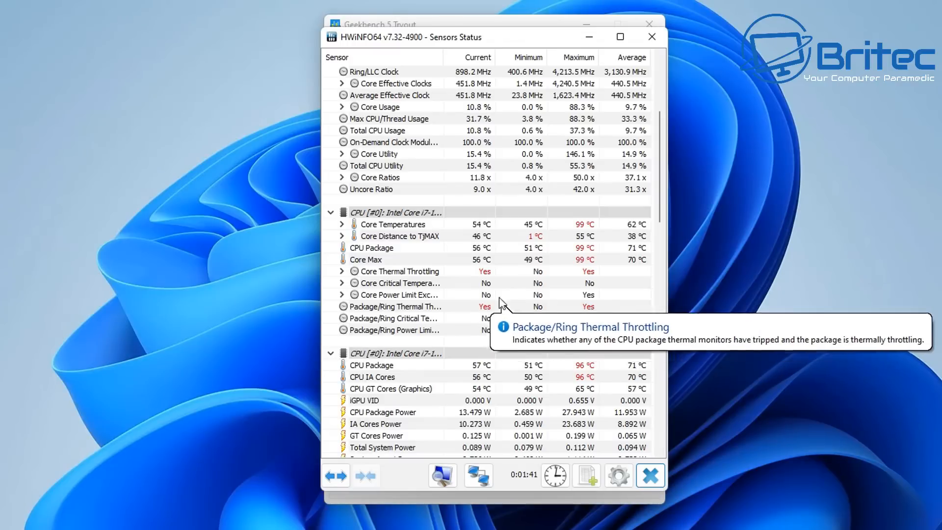
mouse_move(454, 214)
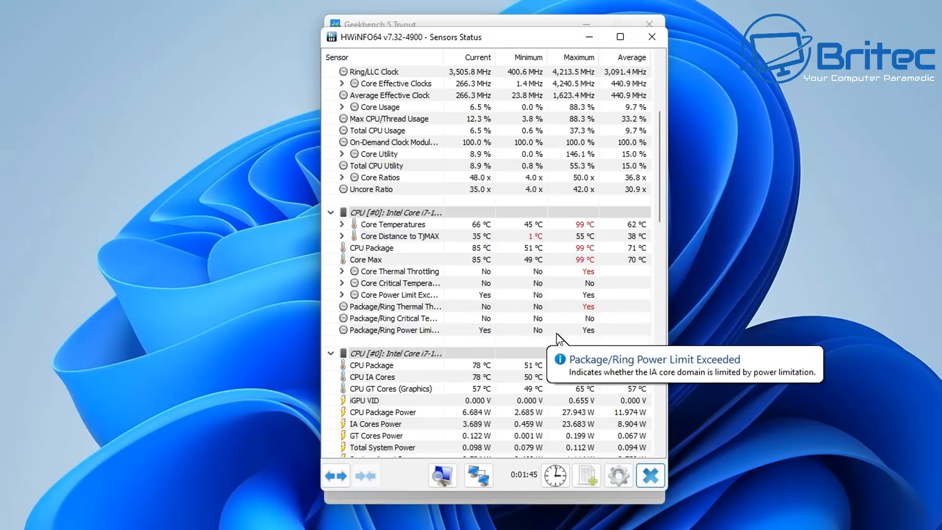
mouse_move(594, 283)
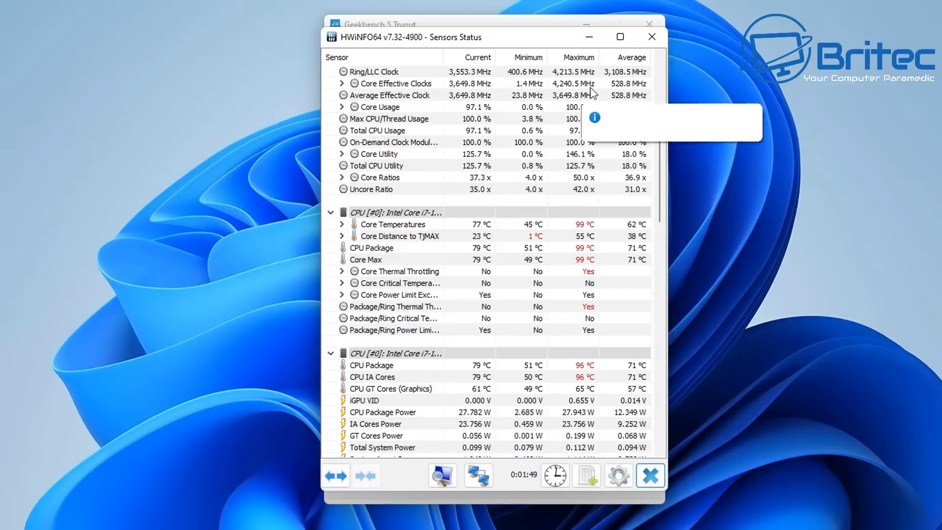
mouse_move(578, 224)
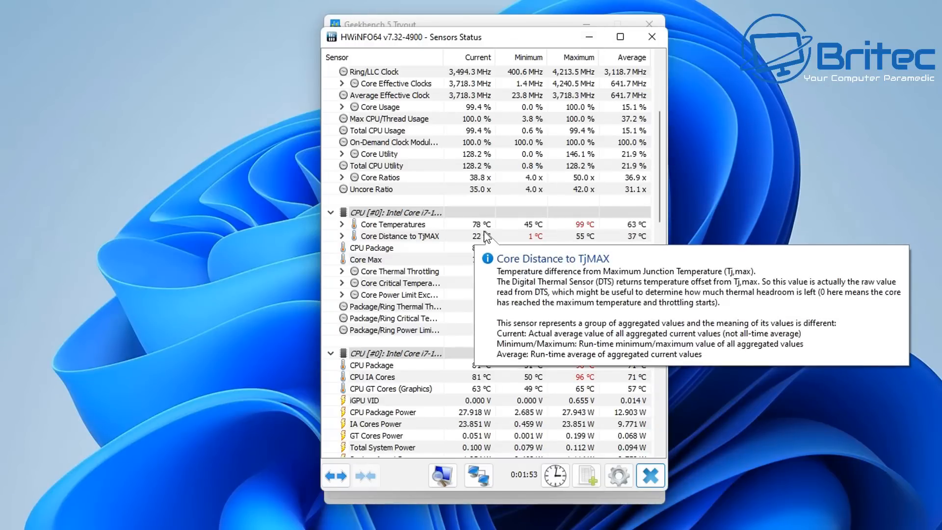
mouse_move(582, 231)
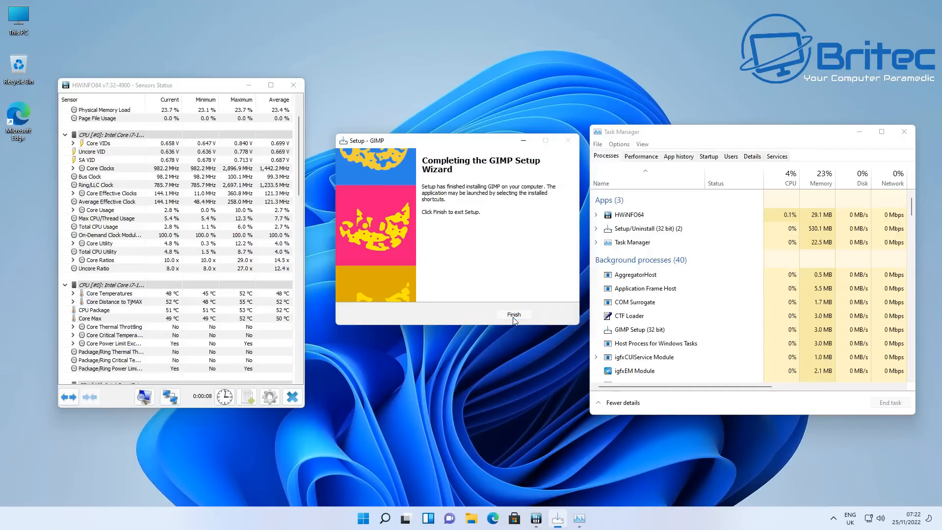
Click Finish on the completed GIMP Setup Wizard
left_click(513, 314)
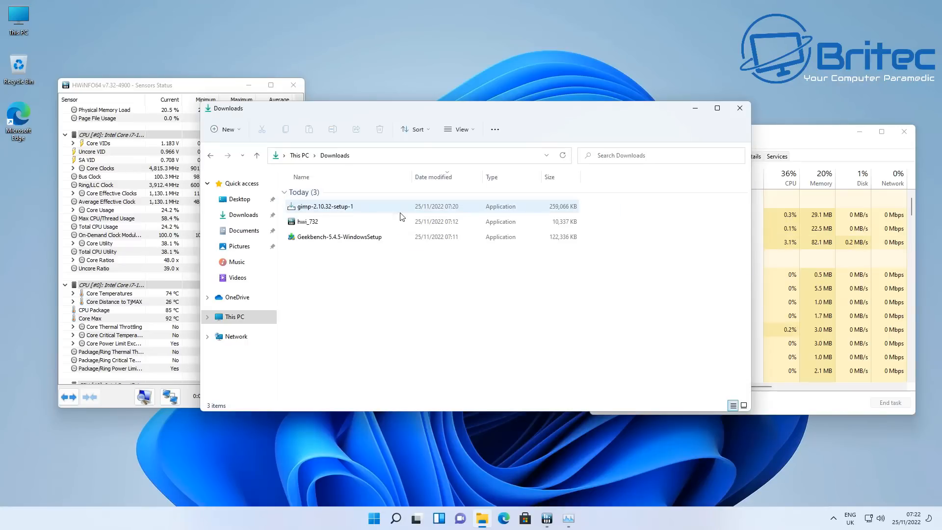
Run gimp-2.10.32-setup-1 from Downloads and approve the User Account Control prompt
double_click(324, 206)
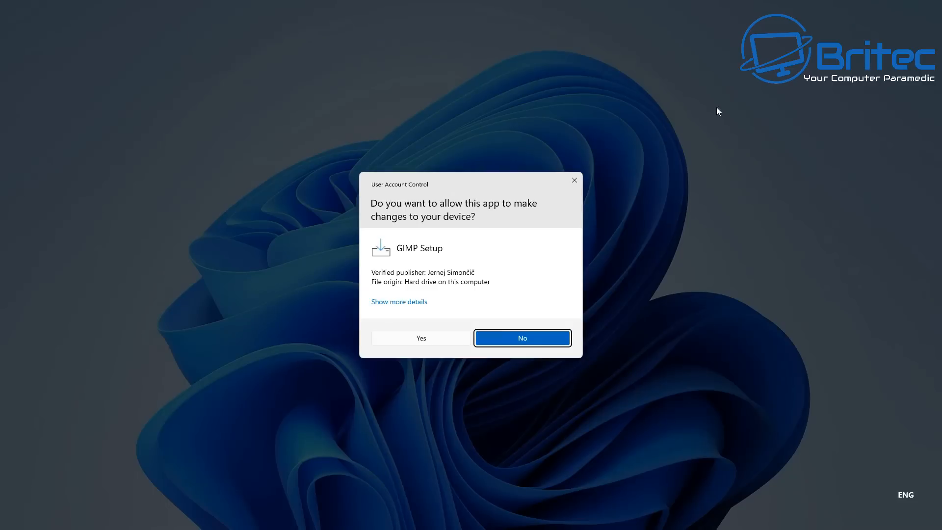
left_click(421, 337)
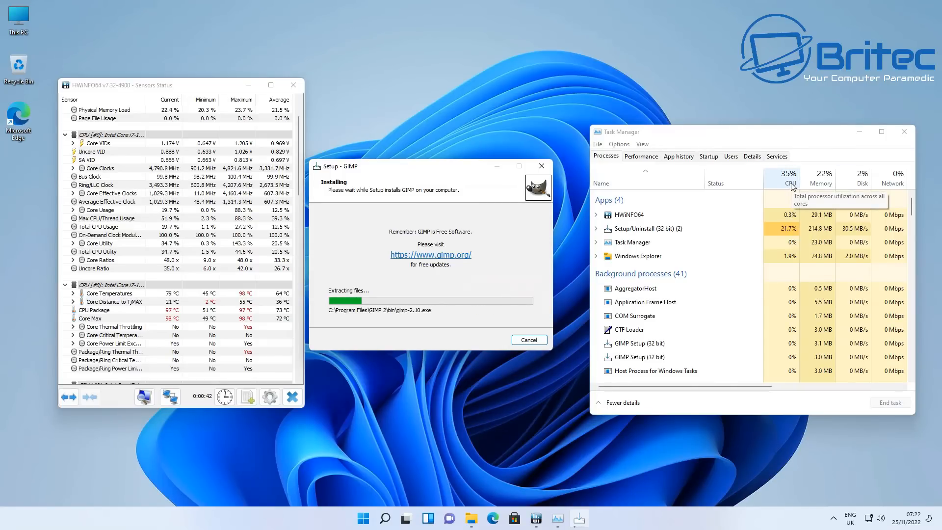
mouse_move(573, 414)
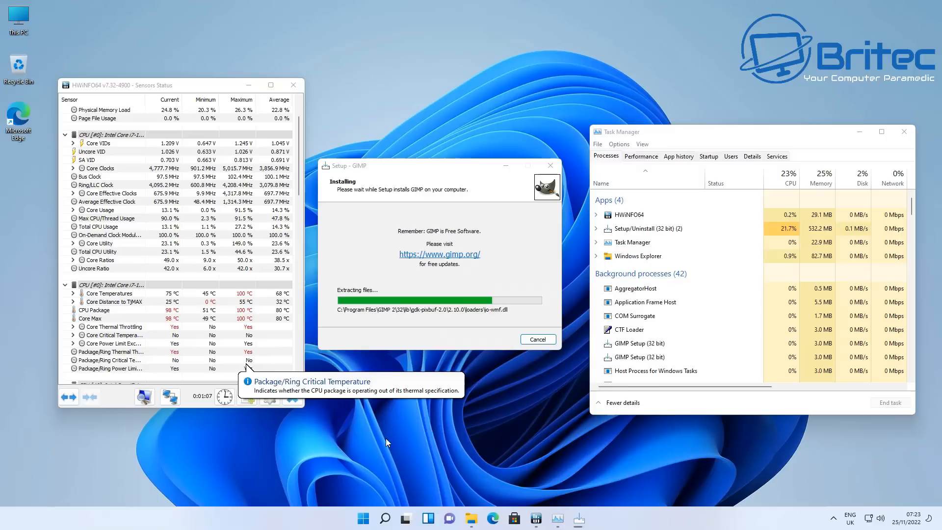
mouse_move(268, 397)
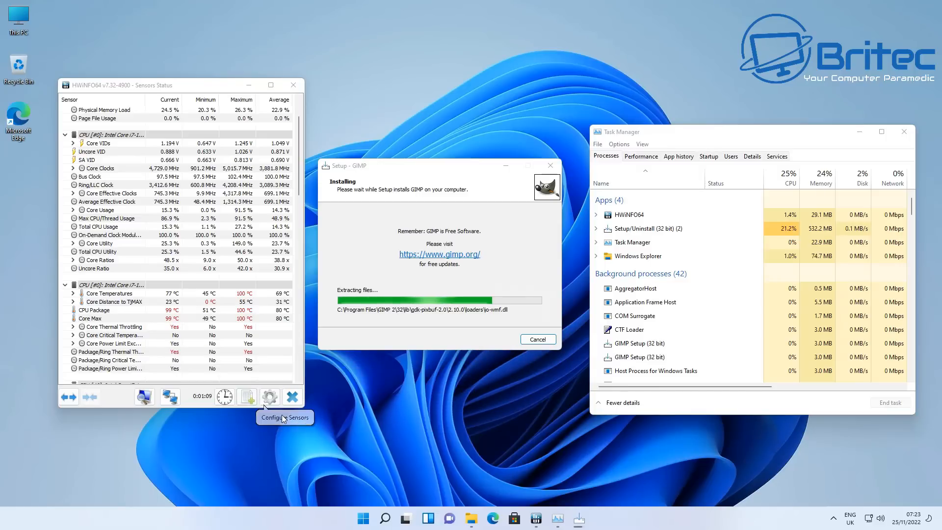
mouse_move(286, 420)
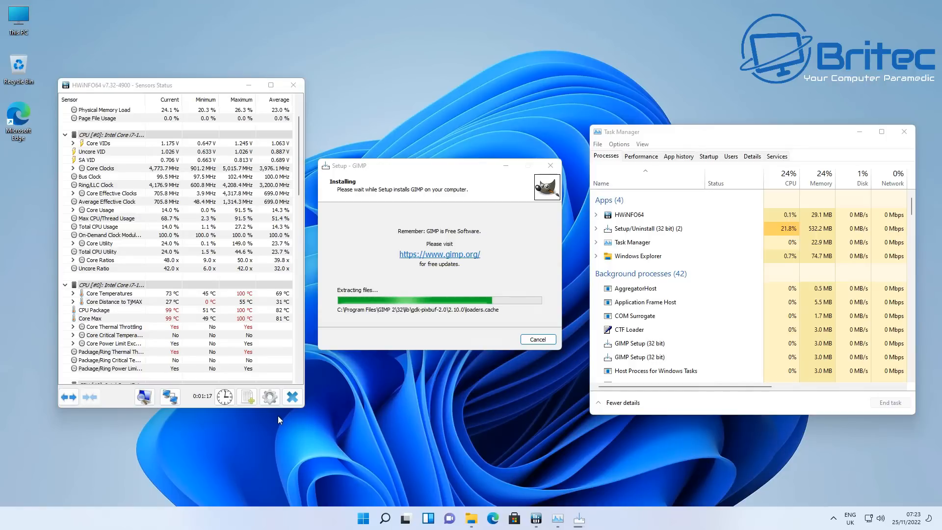
Reset HWiNFO64's Min/Max/Average values and timer repeatedly, then check Task Manager's GPU performance
left_click(225, 396)
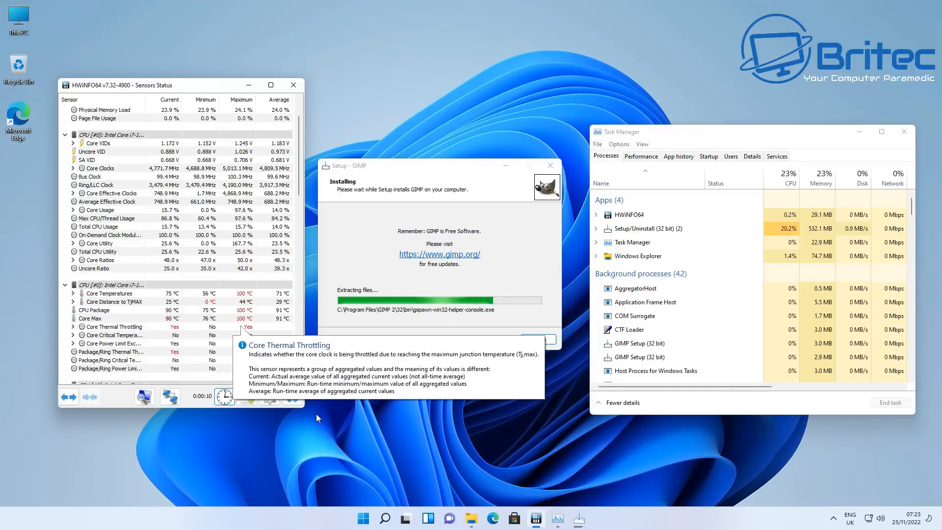
mouse_move(170, 396)
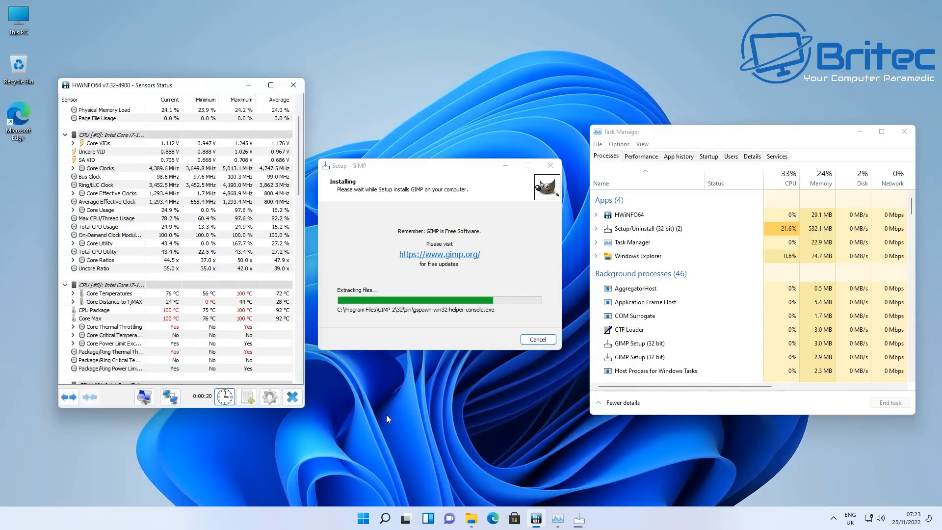
left_click(226, 396)
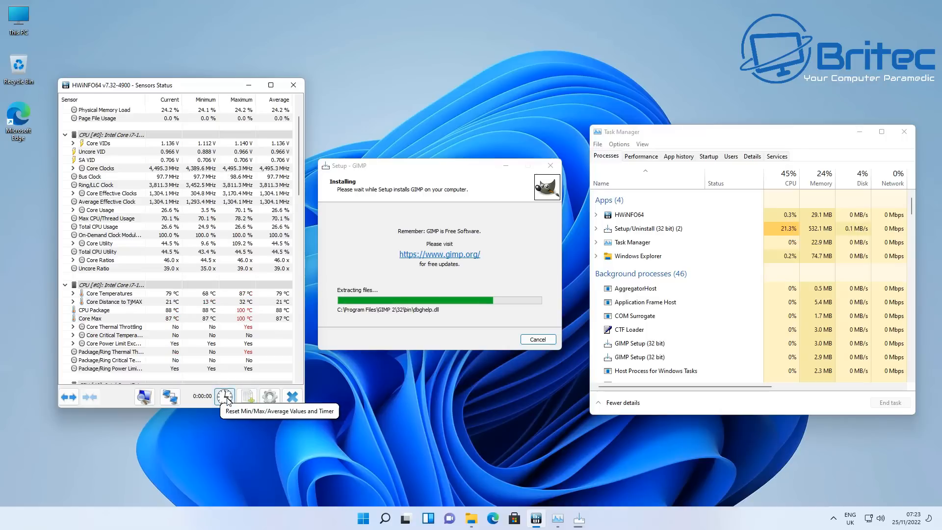
left_click(224, 396)
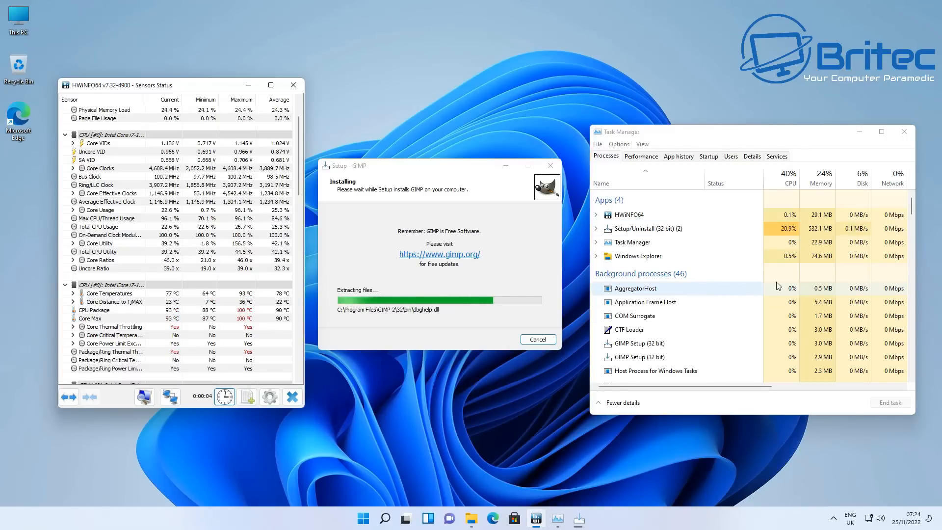
scroll("down", 3)
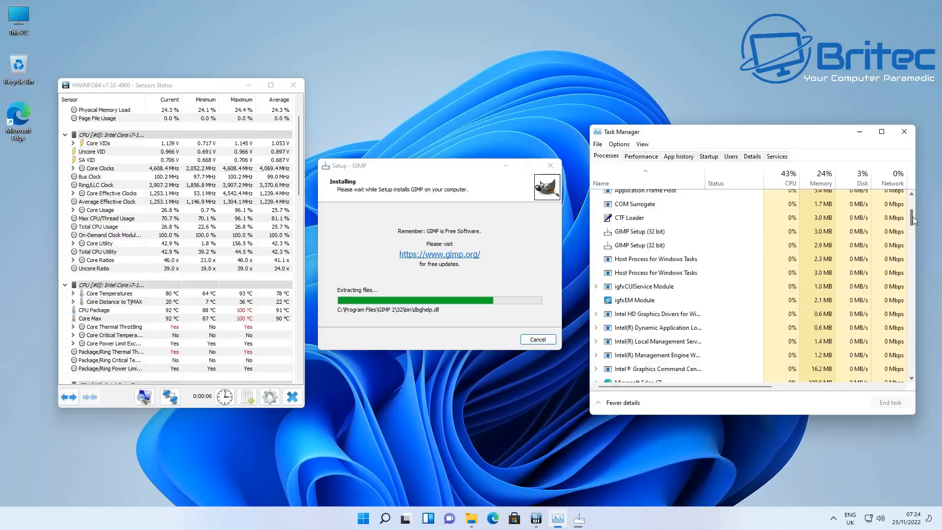
scroll("down", 3)
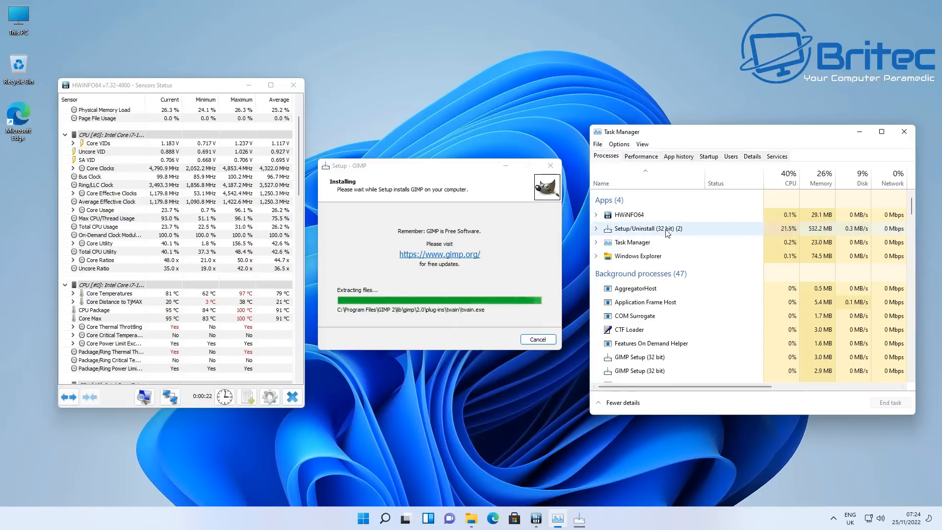
left_click(640, 156)
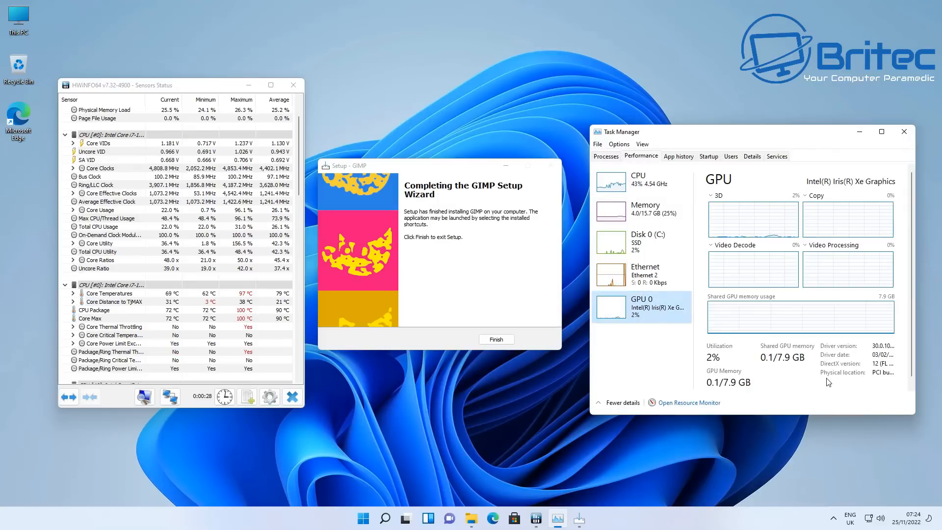
mouse_move(883, 385)
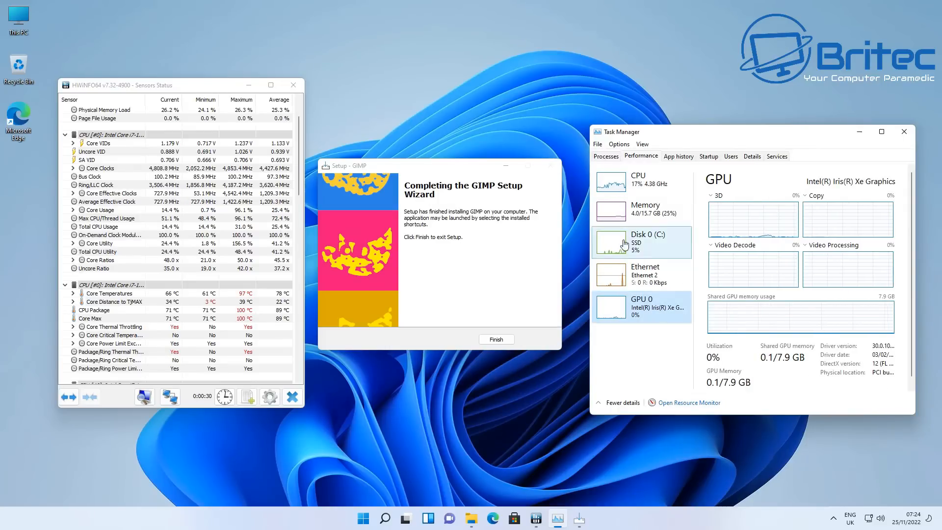
View CPU details, reset HWiNFO64 readings twice, and close the Sensors Status window
left_click(638, 180)
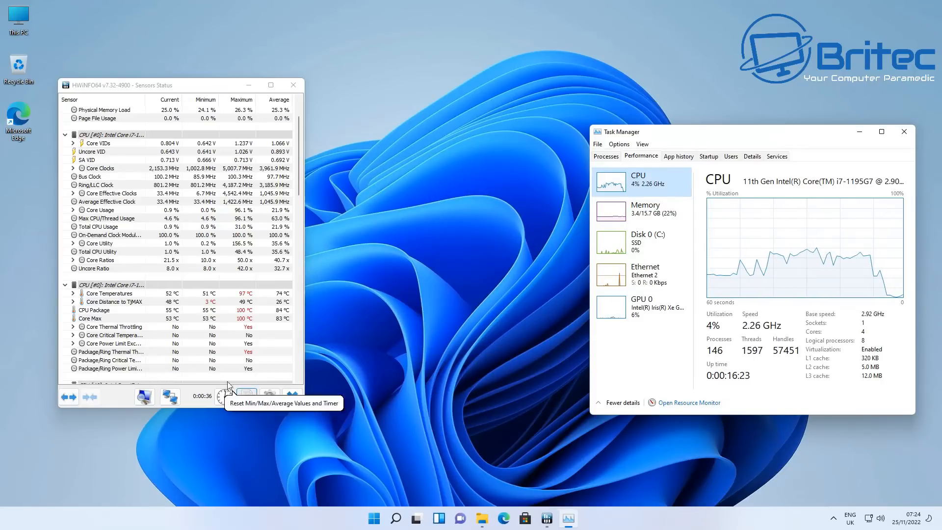
left_click(224, 396)
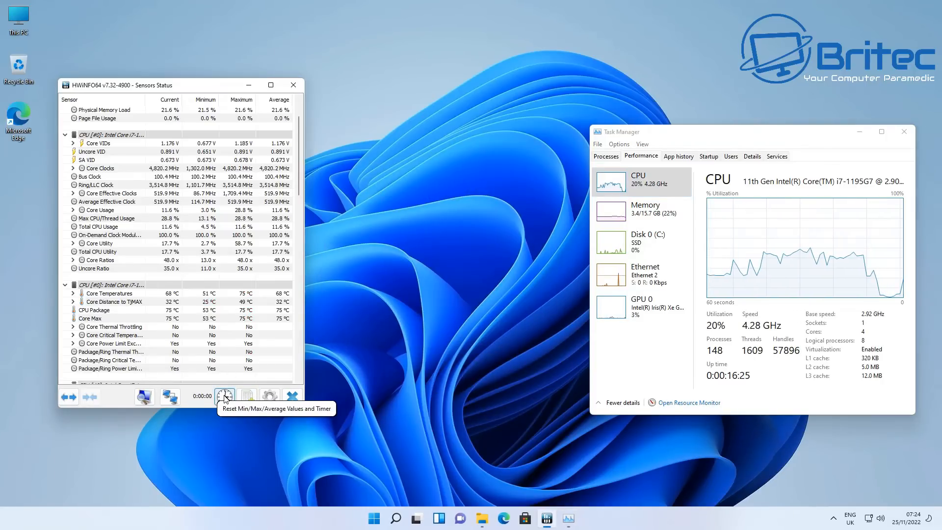
left_click(224, 396)
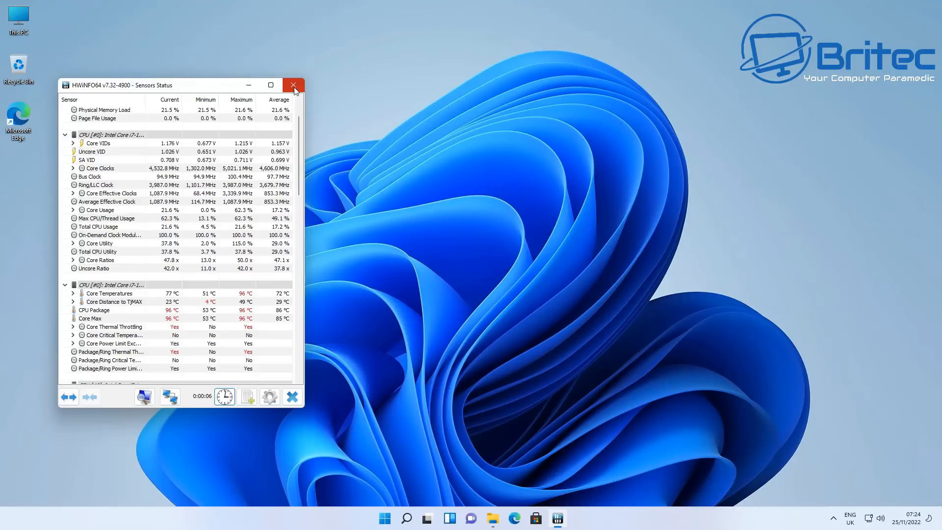
left_click(292, 85)
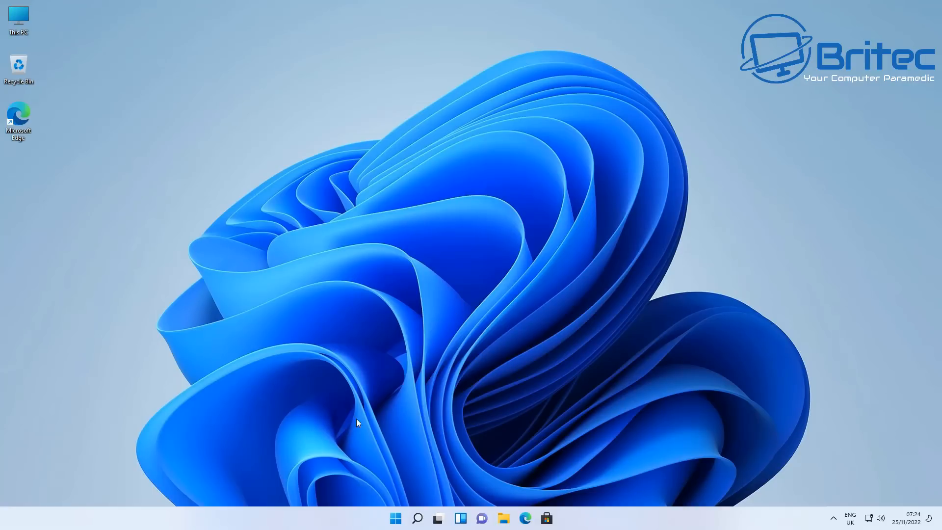
mouse_move(328, 418)
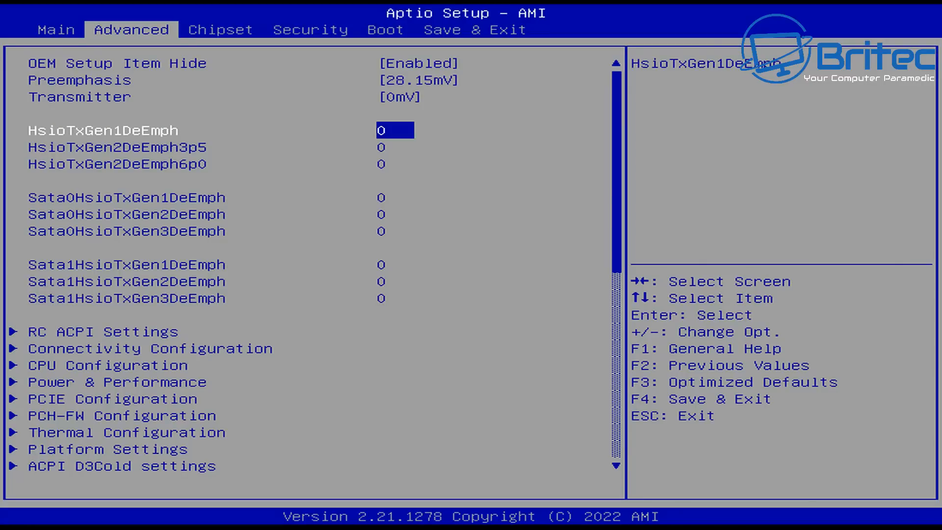
Review Aptio's CPU Configuration page down to the C6DRAM setting
key("down")
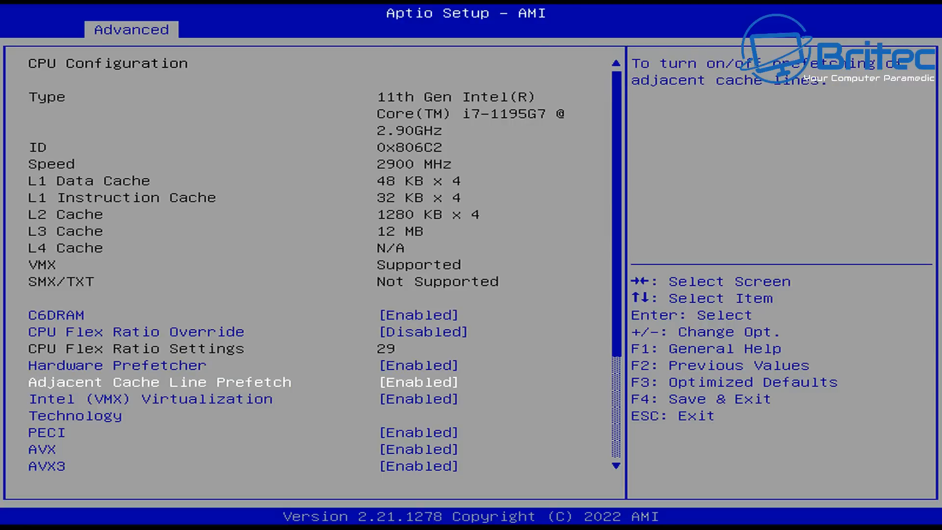
key("Down")
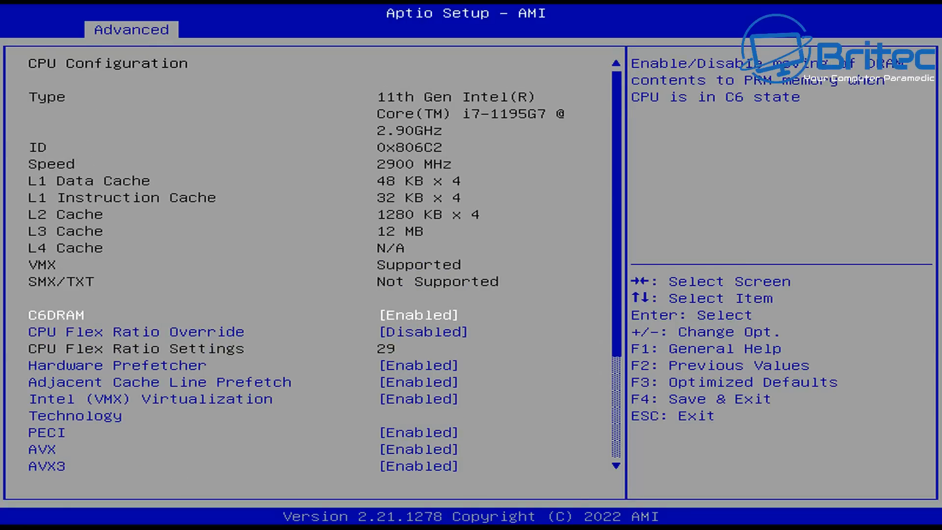
scroll("down", 3)
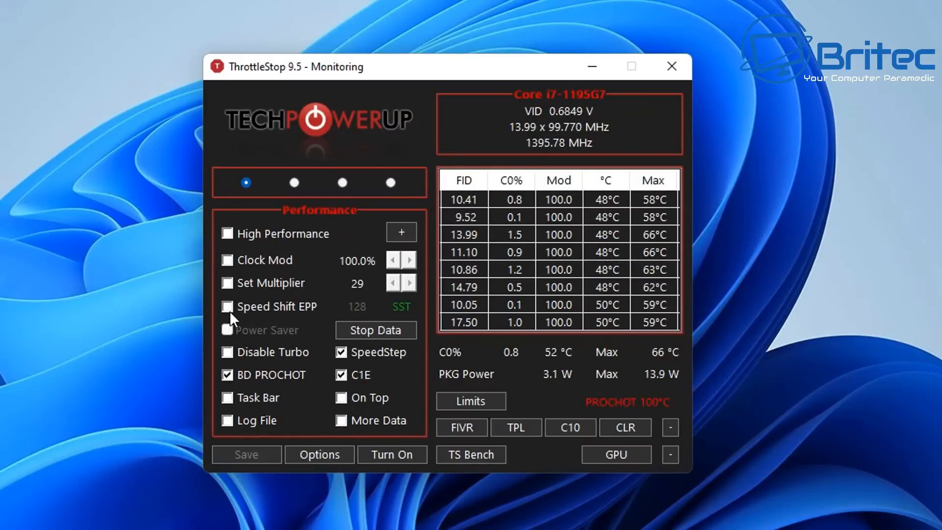
Tick ThrottleStop's Speed Shift EPP checkbox, enabling EPP 128
left_click(228, 306)
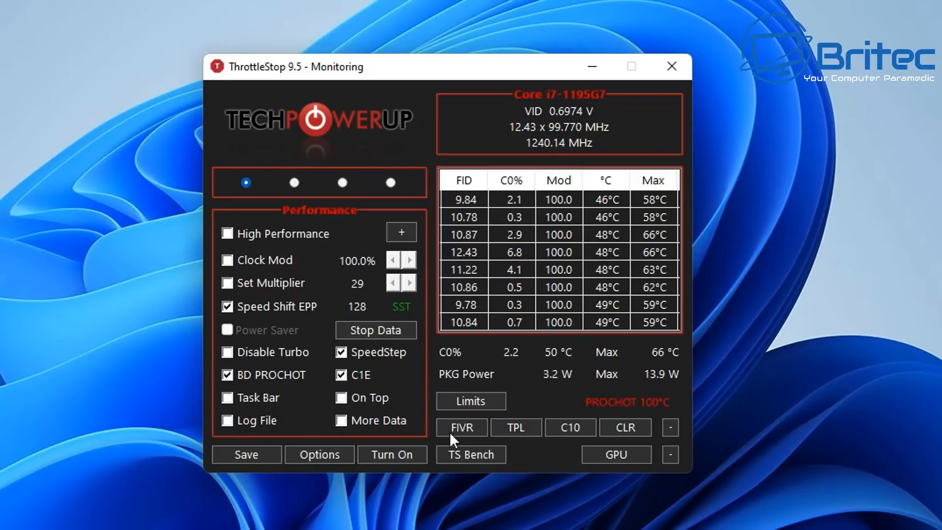
Open ThrottleStop's FIVR window showing greyed-out core voltage controls
left_click(460, 427)
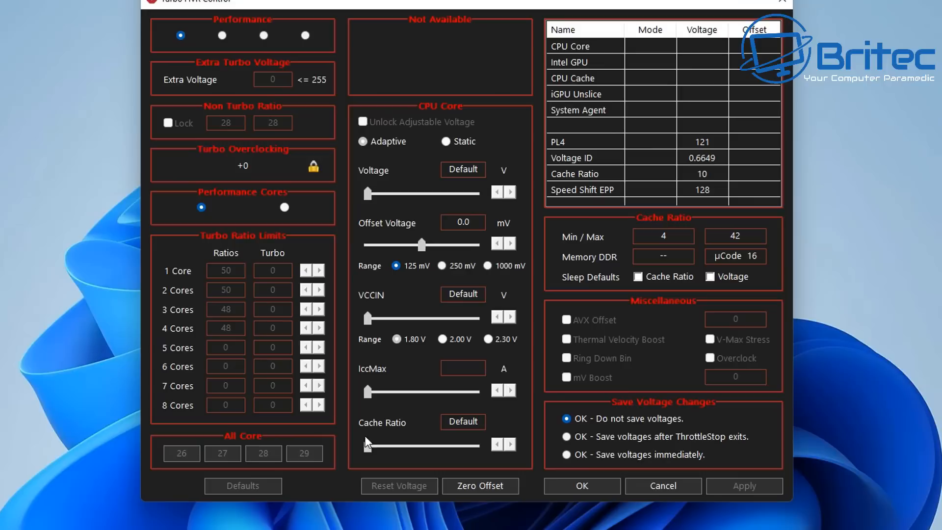
left_click(661, 485)
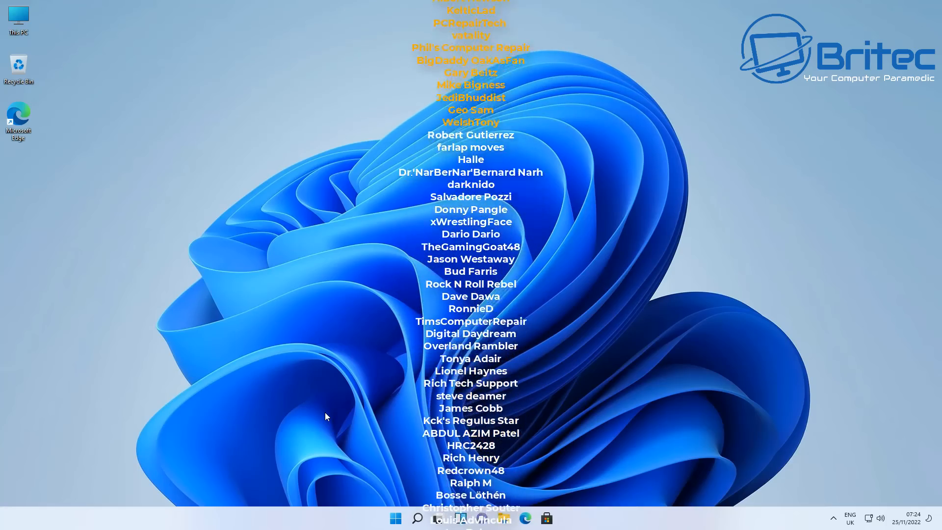
scroll("down", 3)
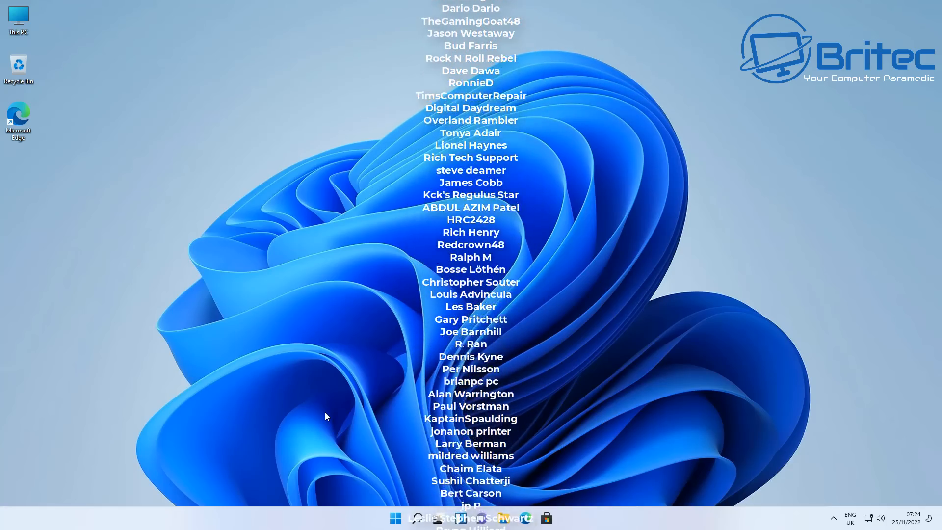